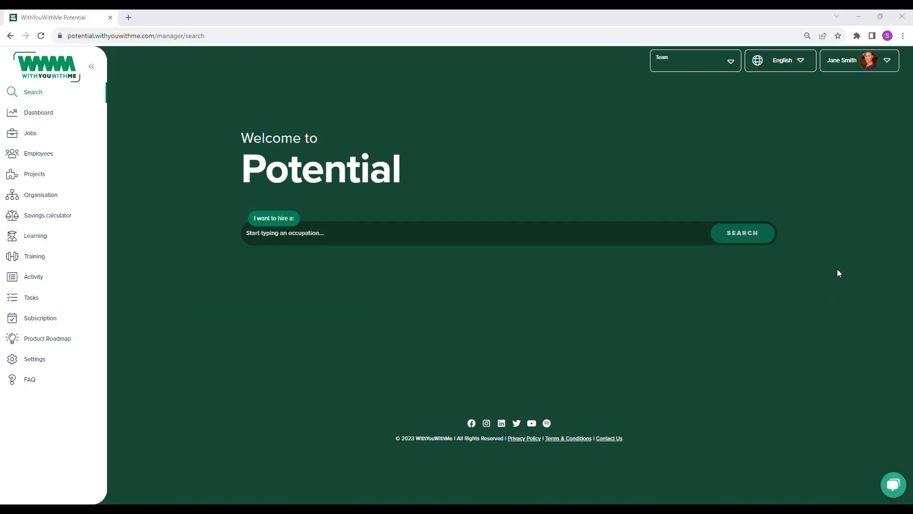
Switch to Employee view from the profile dropdown at top right.
left_click(857, 60)
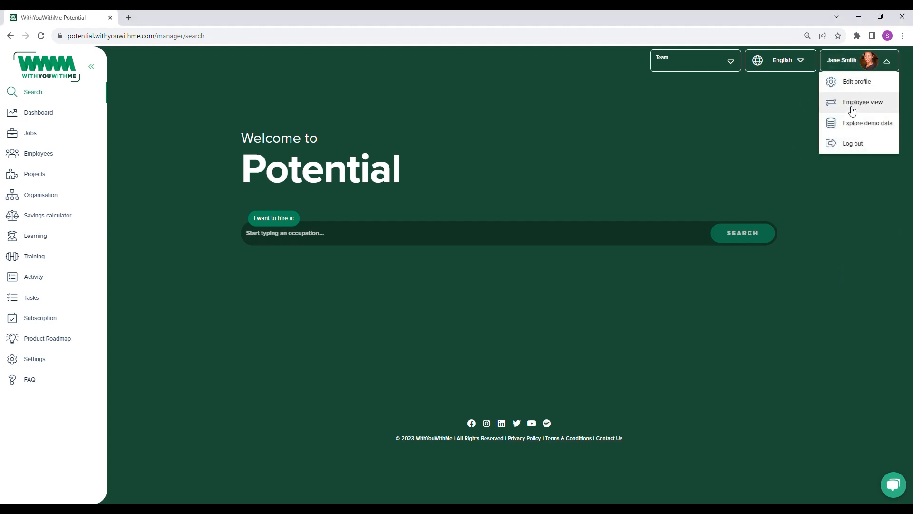
left_click(861, 102)
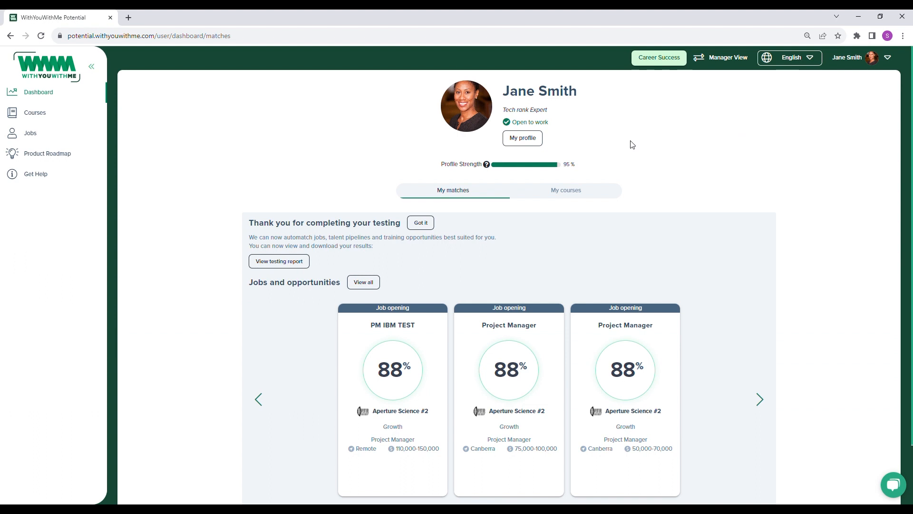
Open My profile and view its Defense details and Skills bank with certificates.
left_click(522, 138)
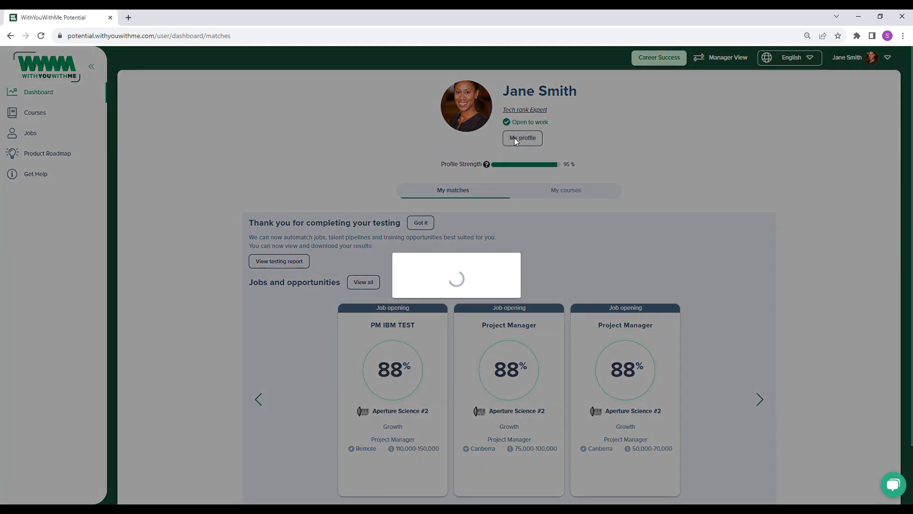
left_click(522, 138)
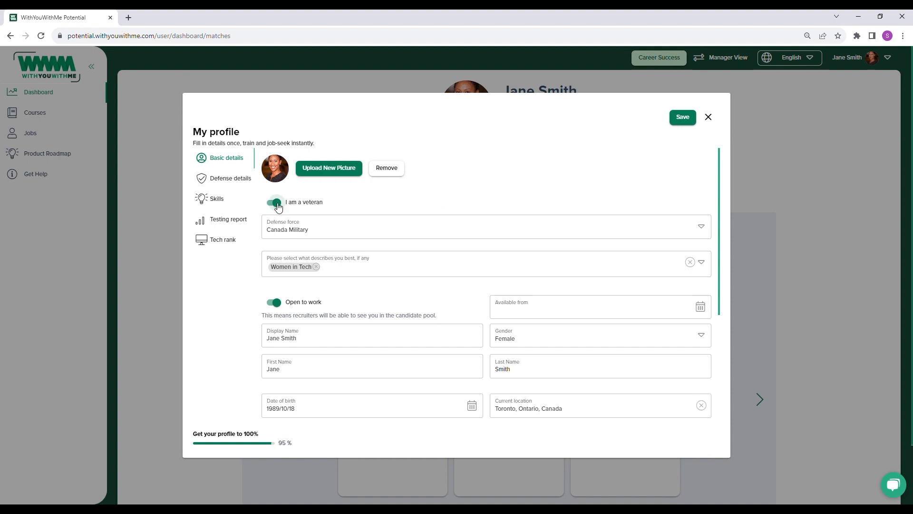
left_click(229, 179)
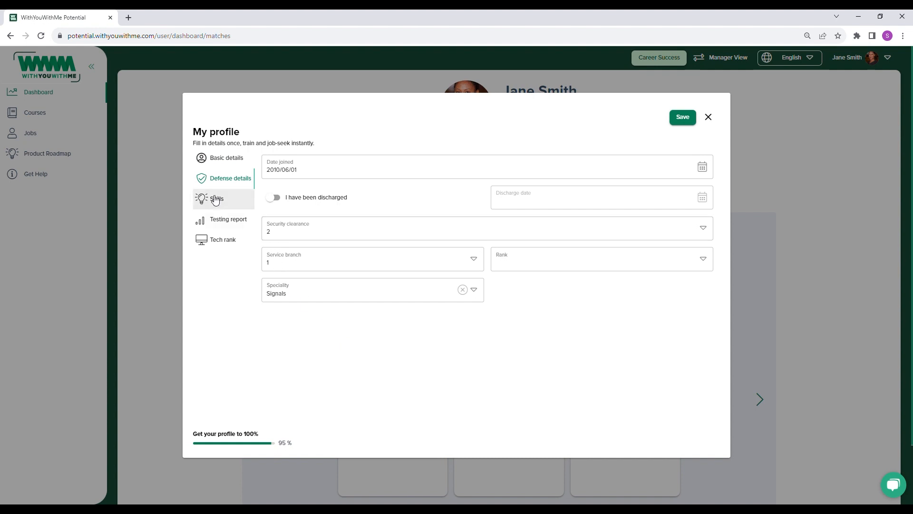
left_click(218, 199)
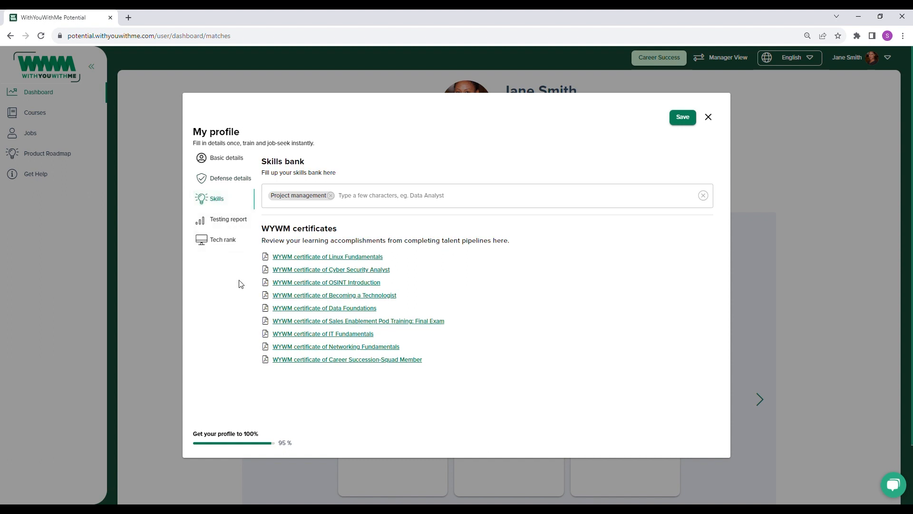
mouse_move(239, 283)
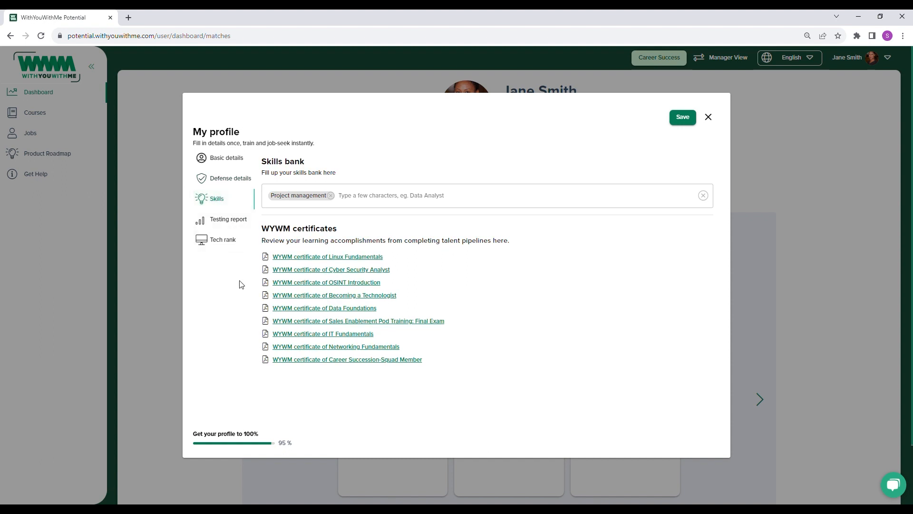
mouse_move(244, 282)
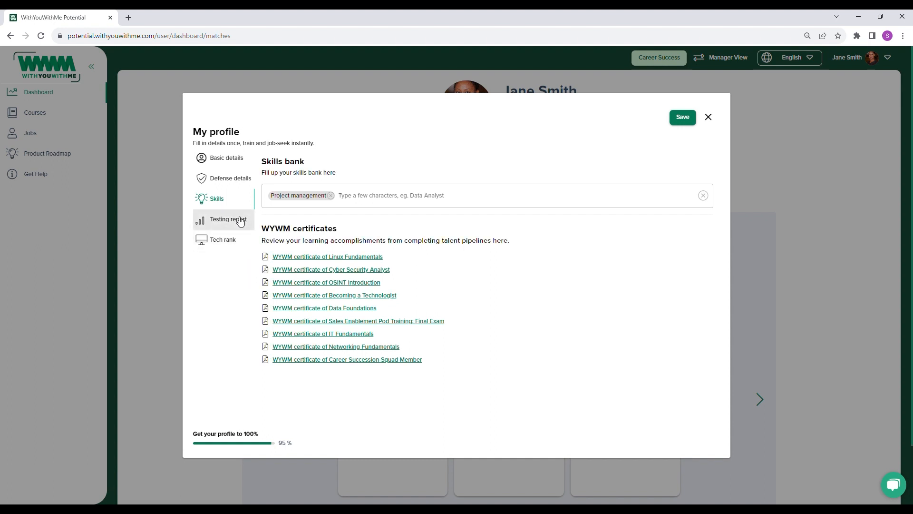
Open the Testing report and scroll to page 2, Culture Fit Results.
left_click(226, 220)
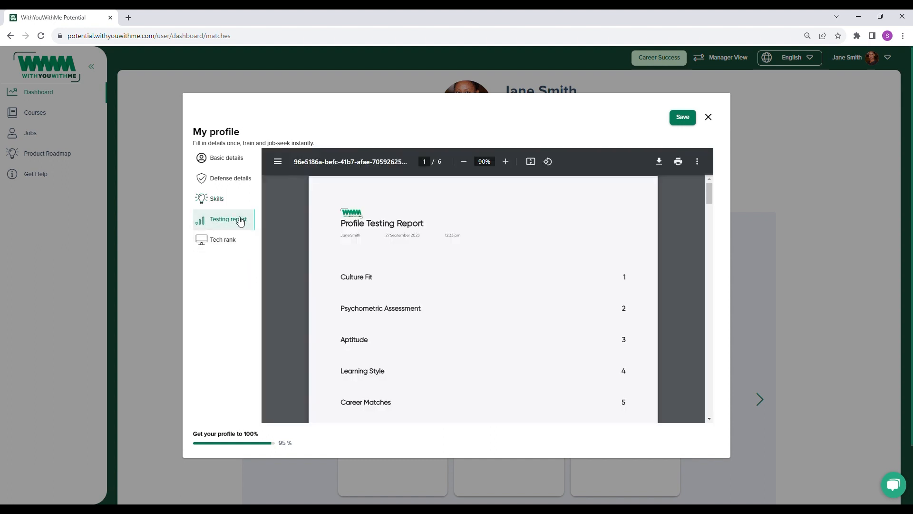
mouse_move(708, 201)
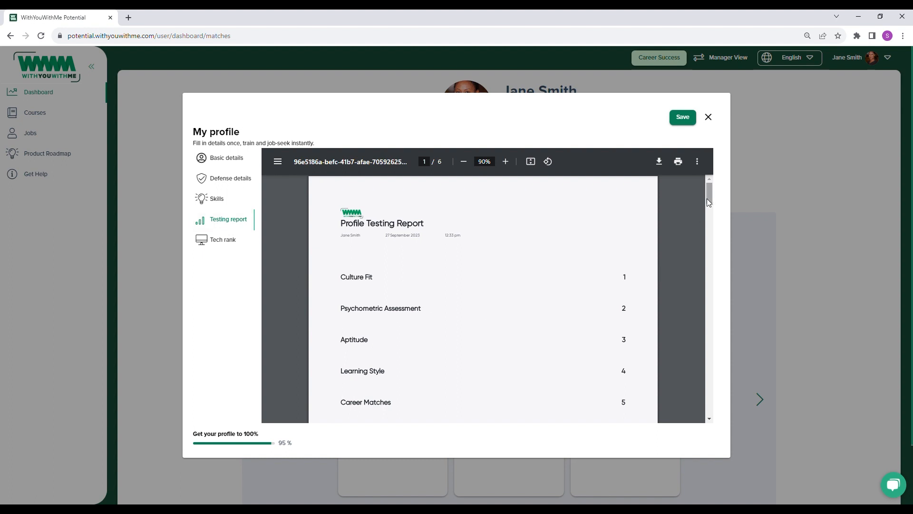
scroll("down", 3)
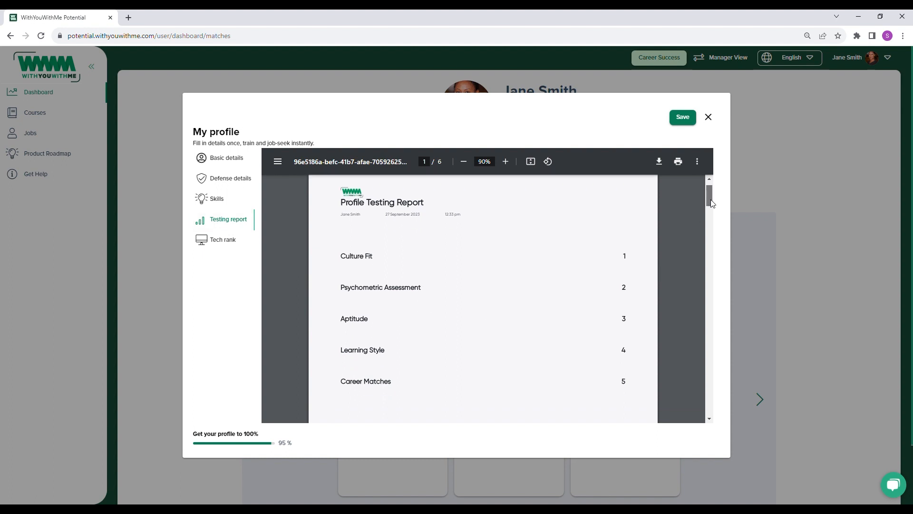
scroll("down", 3)
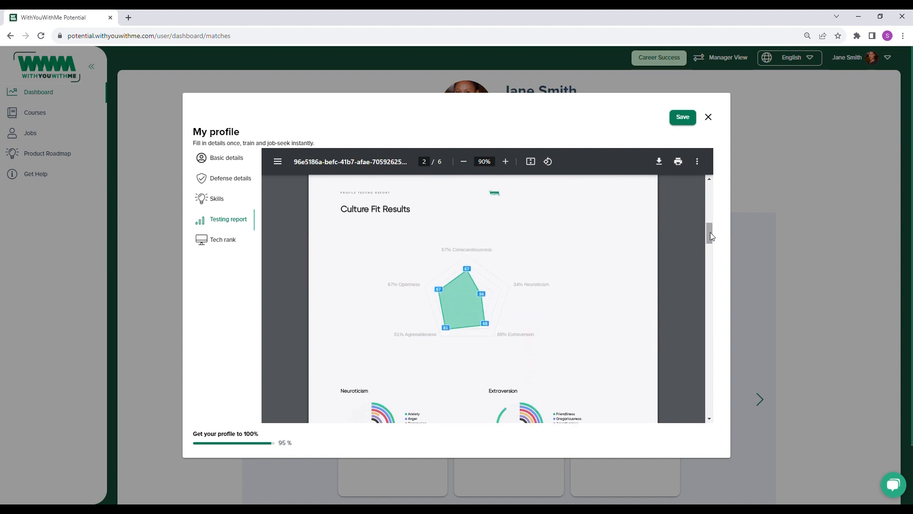
mouse_move(714, 236)
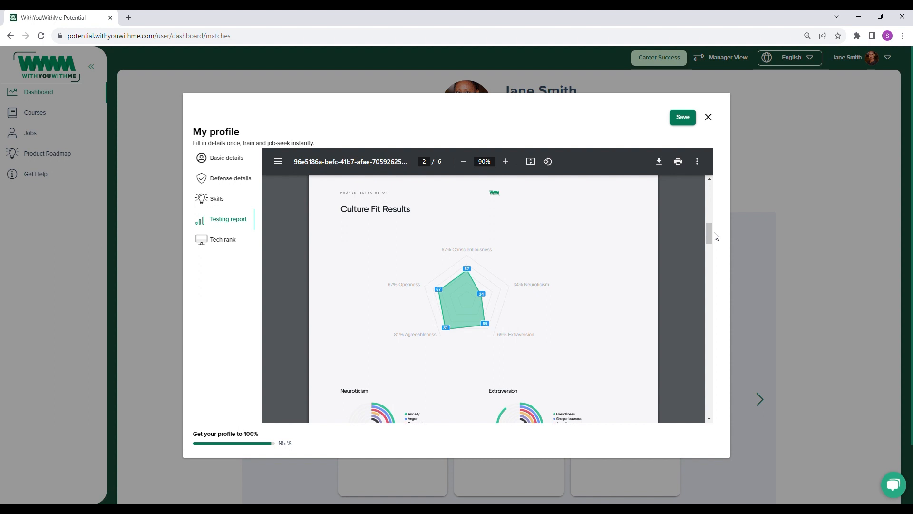
Scroll the report past the trait wheel charts to page 3 showing IS-Style.
scroll("down", 3)
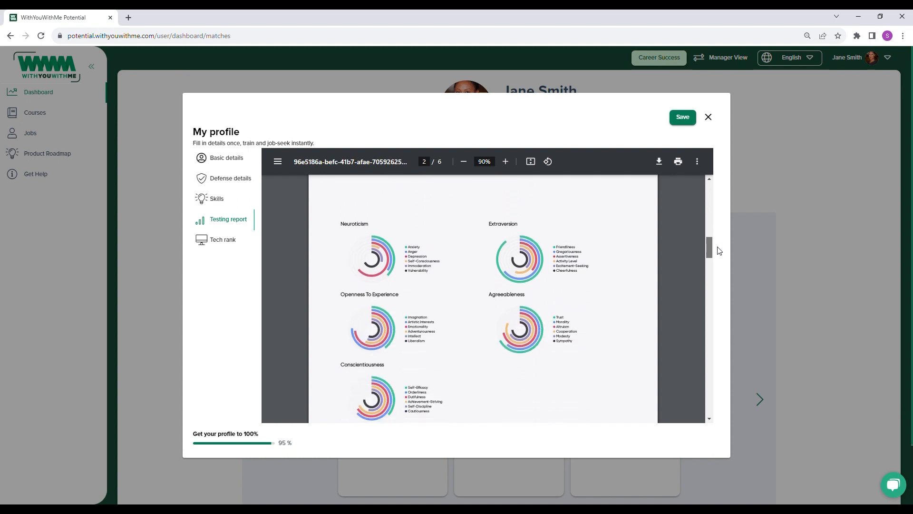
scroll("down", 3)
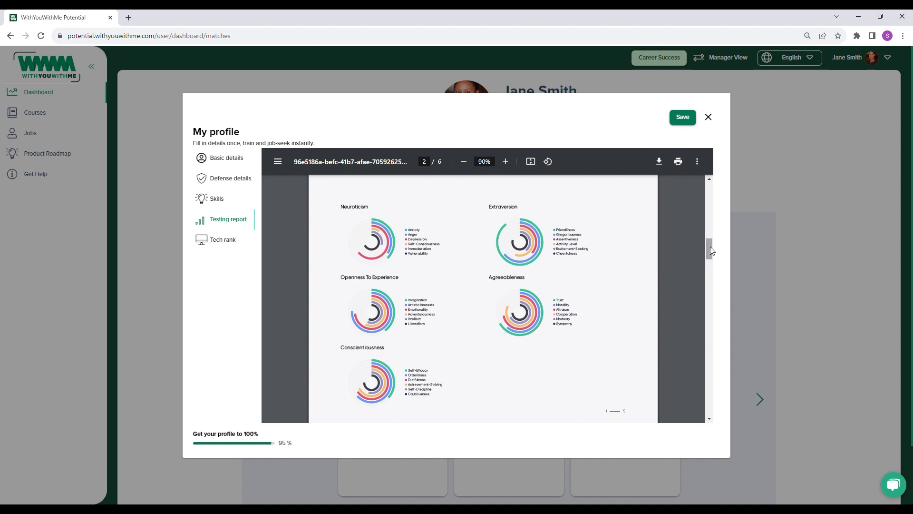
scroll("down", 3)
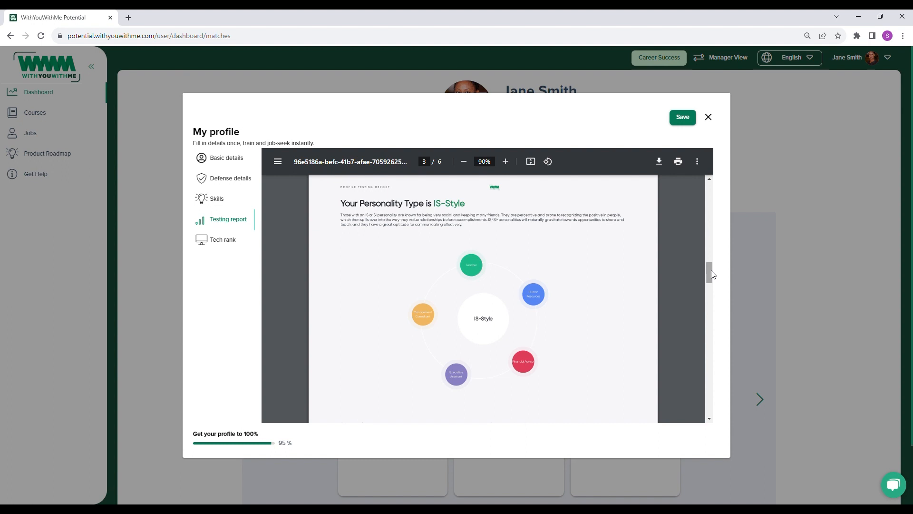
Scroll the report to page 5, the Interpersonal learning style description.
scroll("down", 3)
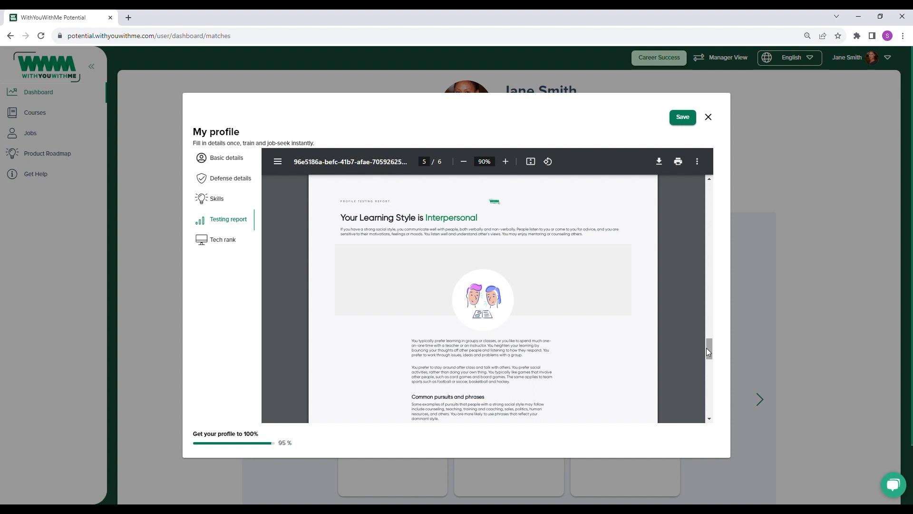
mouse_move(721, 118)
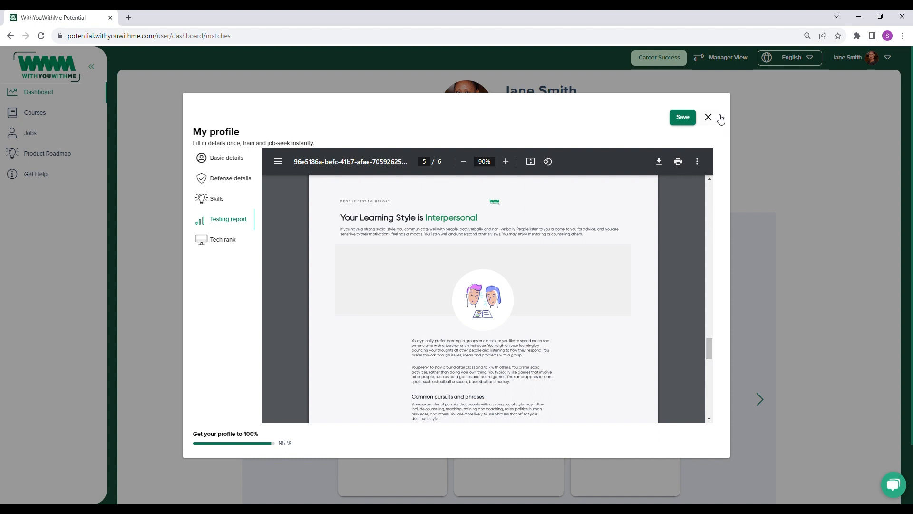
Close My profile, go to Jobs, and browse the job opening cards.
left_click(708, 117)
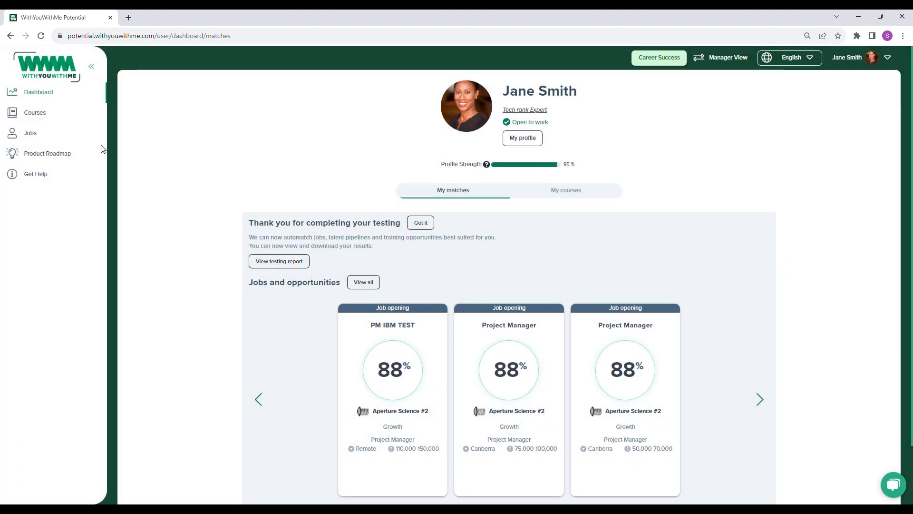
mouse_move(30, 132)
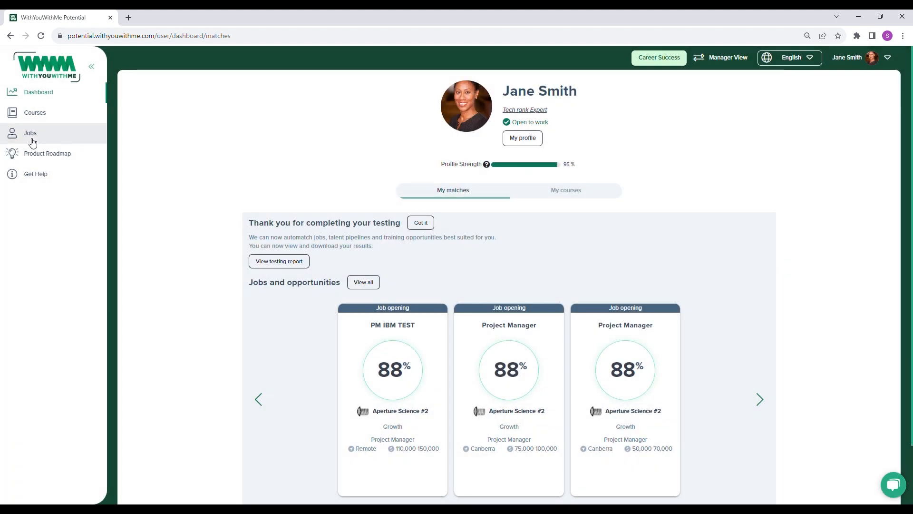
left_click(30, 132)
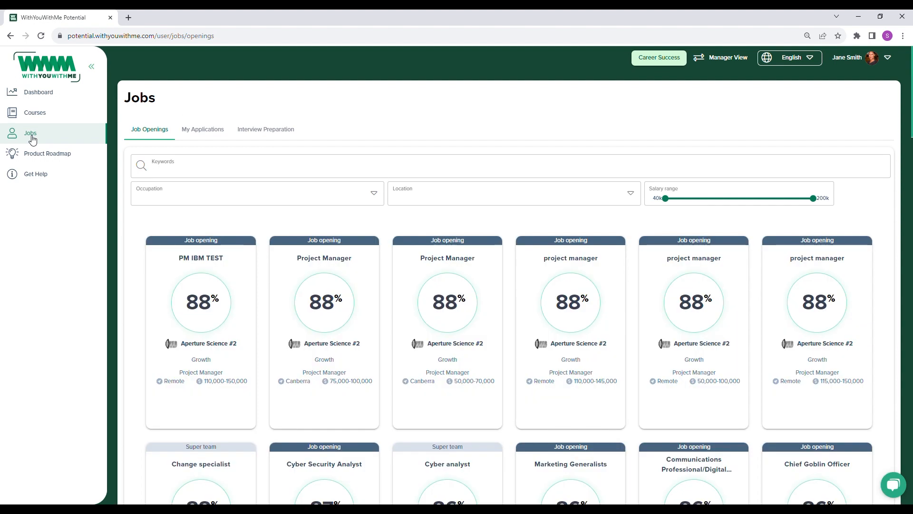
mouse_move(124, 238)
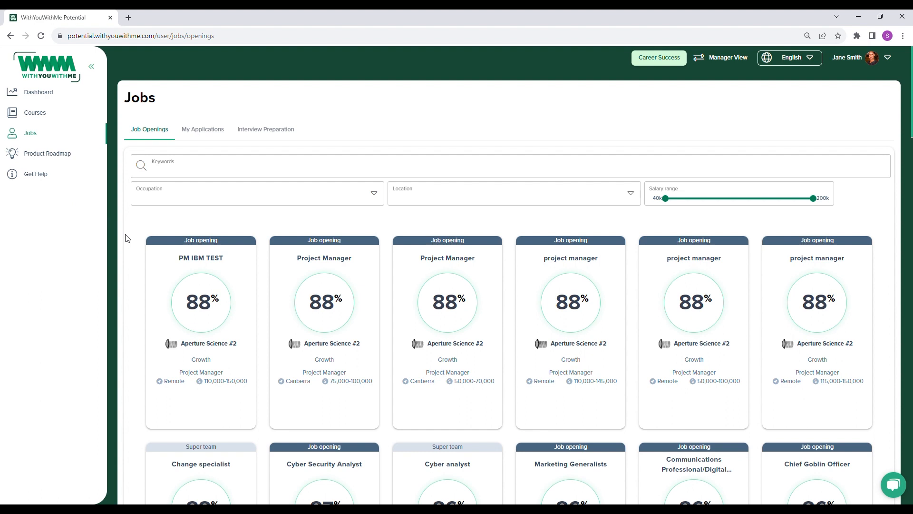
mouse_move(140, 239)
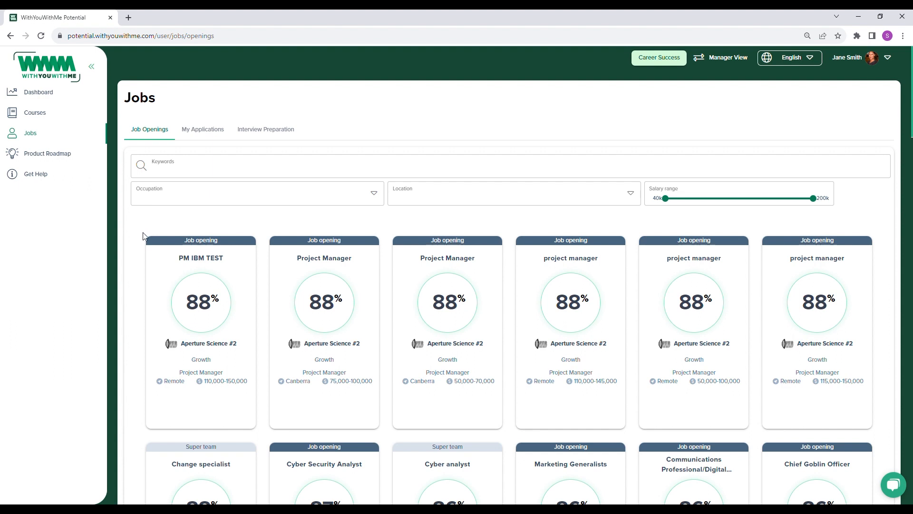
scroll("down", 3)
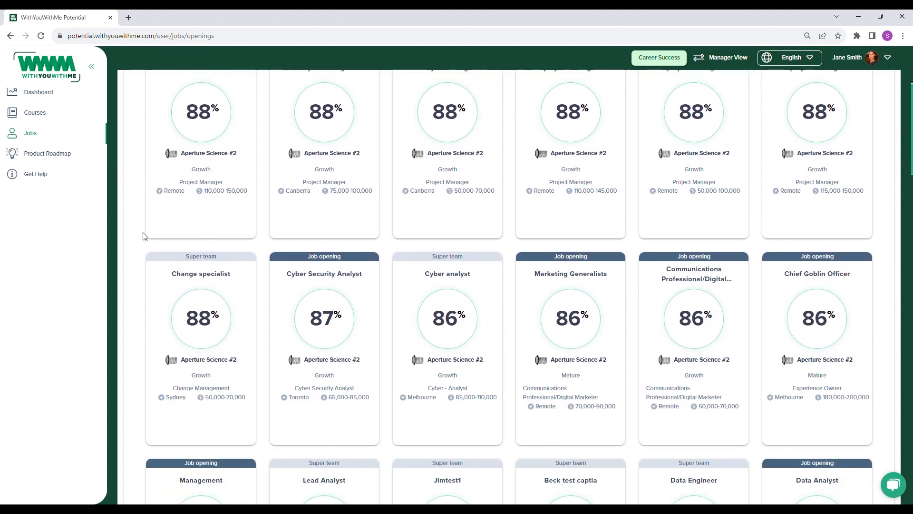
mouse_move(447, 275)
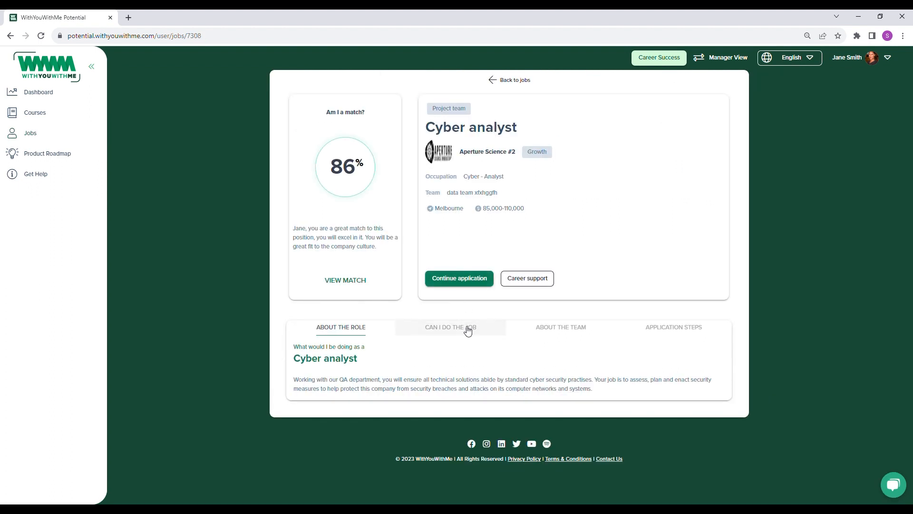
View the Cyber analyst job's CAN I DO THE JOB aptitude breakdown (86% match).
left_click(451, 327)
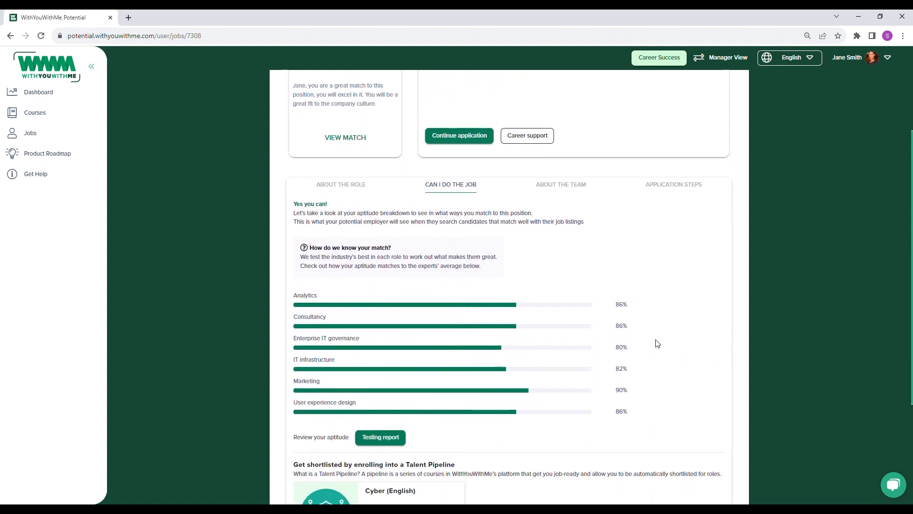
scroll("down", 3)
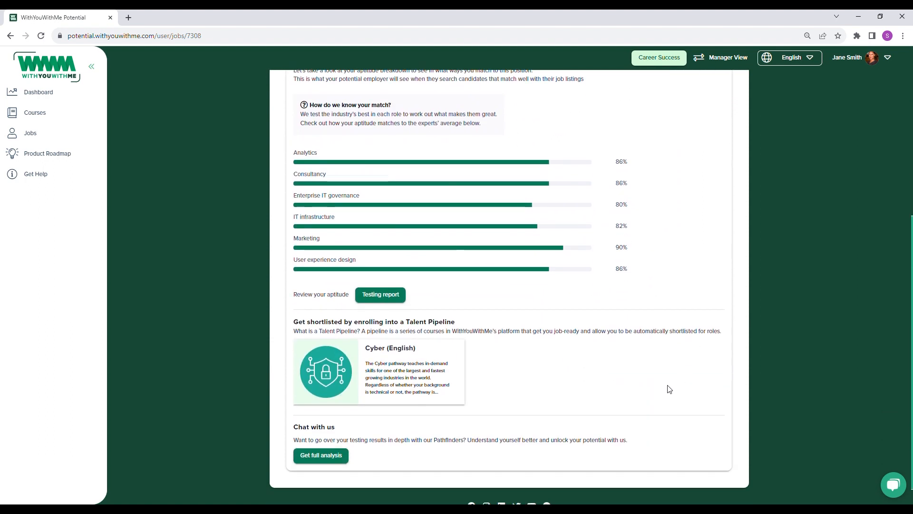
mouse_move(668, 387)
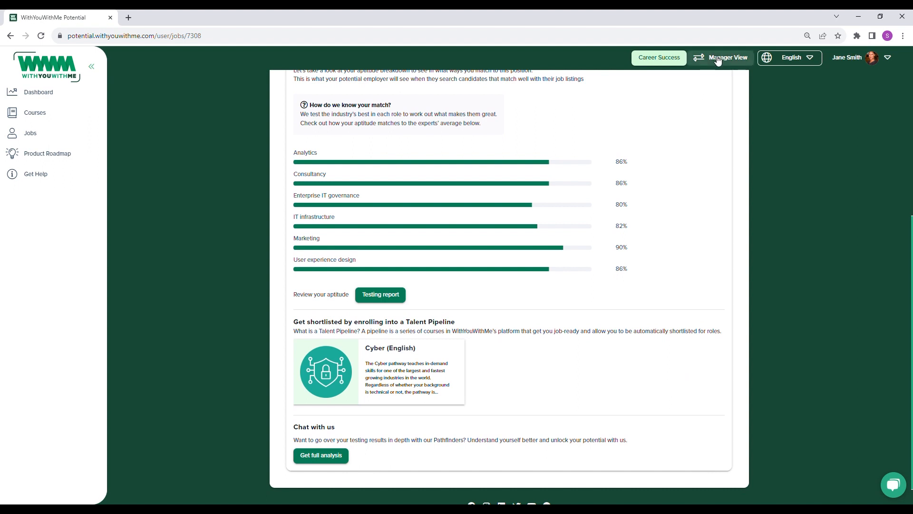
Switch to Manager View and enter 'cyber' in the 'I want to hire a' field.
left_click(728, 57)
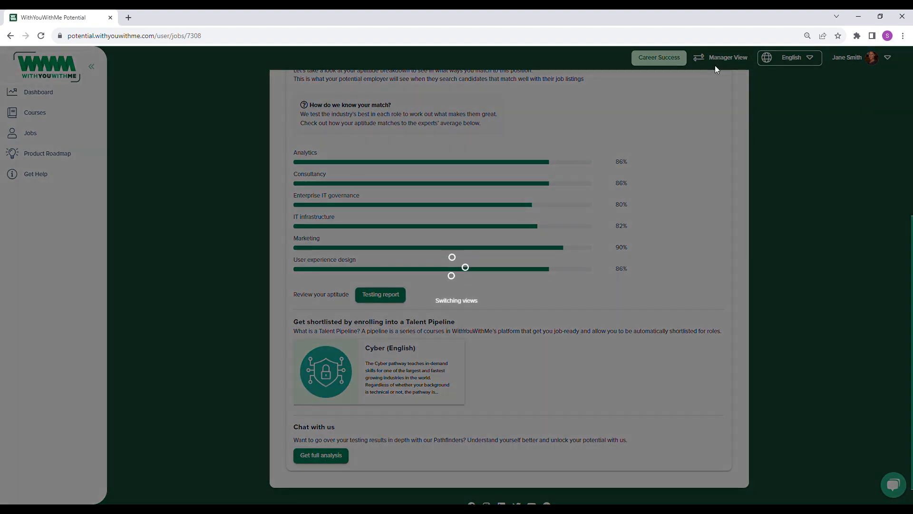
left_click(725, 57)
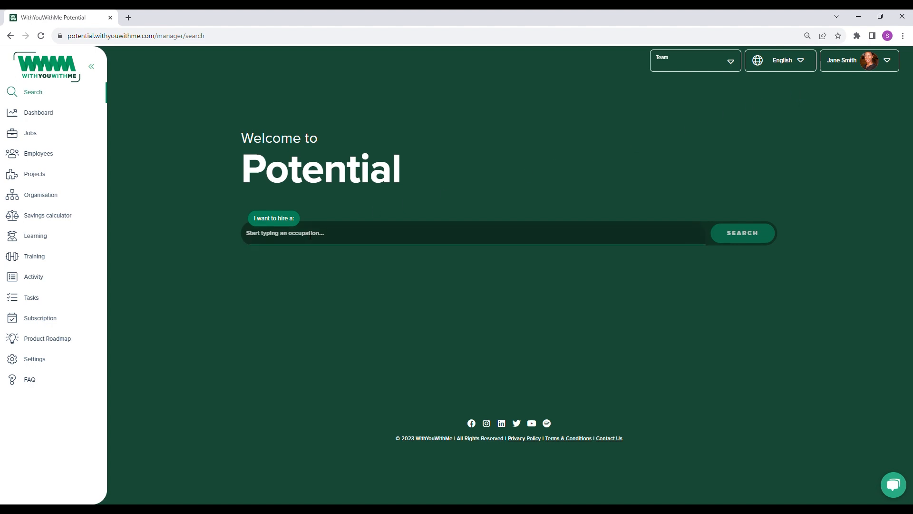
type("cyber")
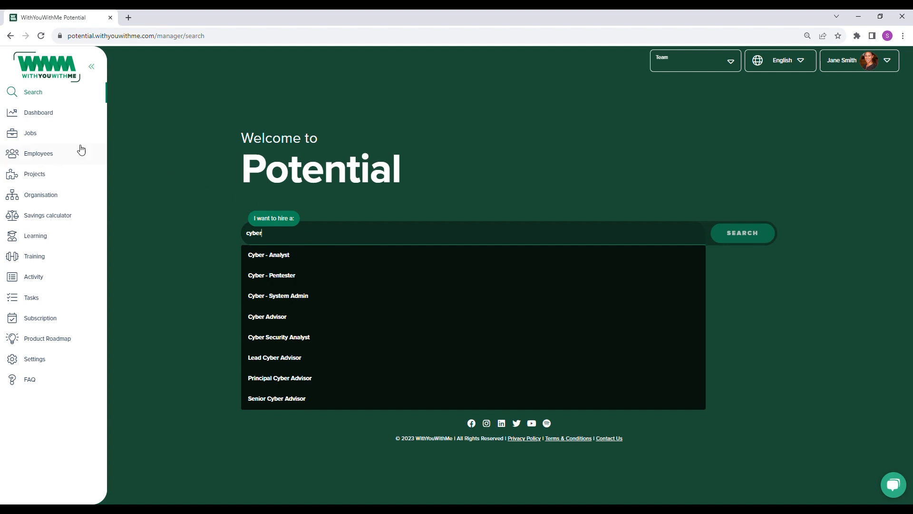
mouse_move(54, 143)
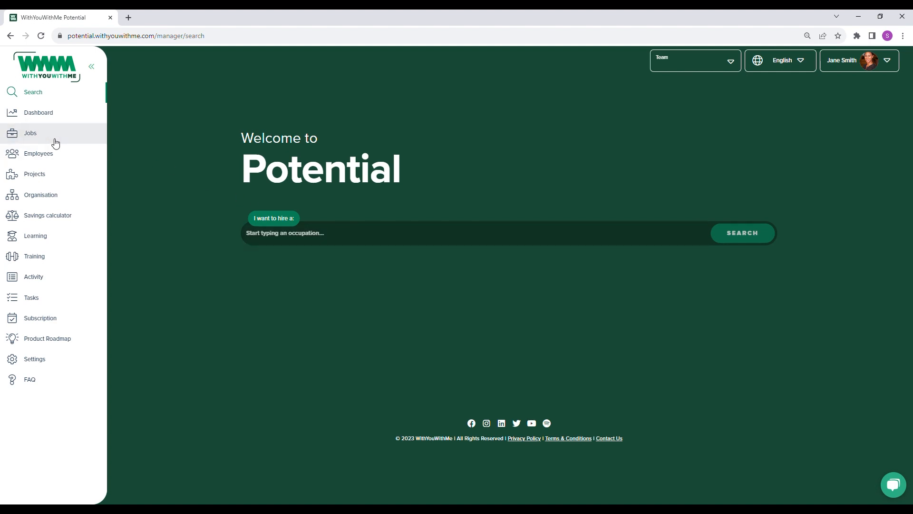
Open the Cyber analyst job from Jobs and scroll to its Competencies.
left_click(31, 132)
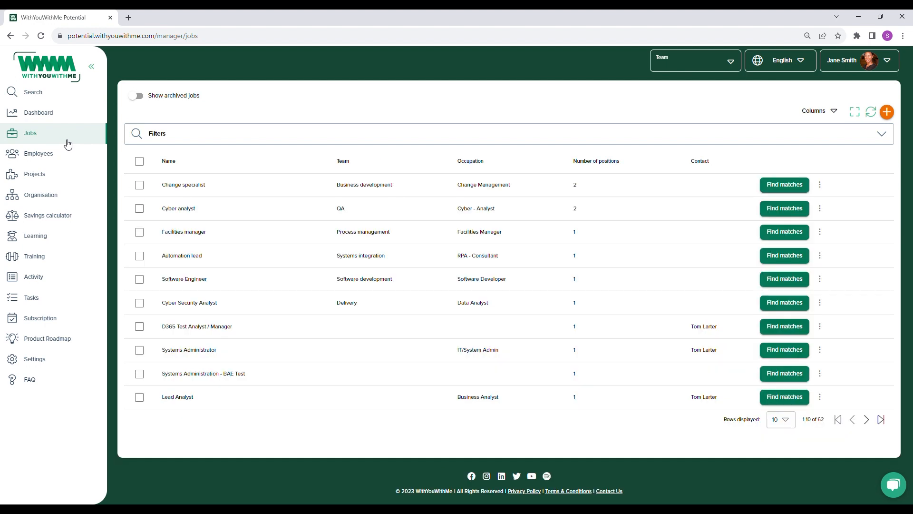
left_click(179, 208)
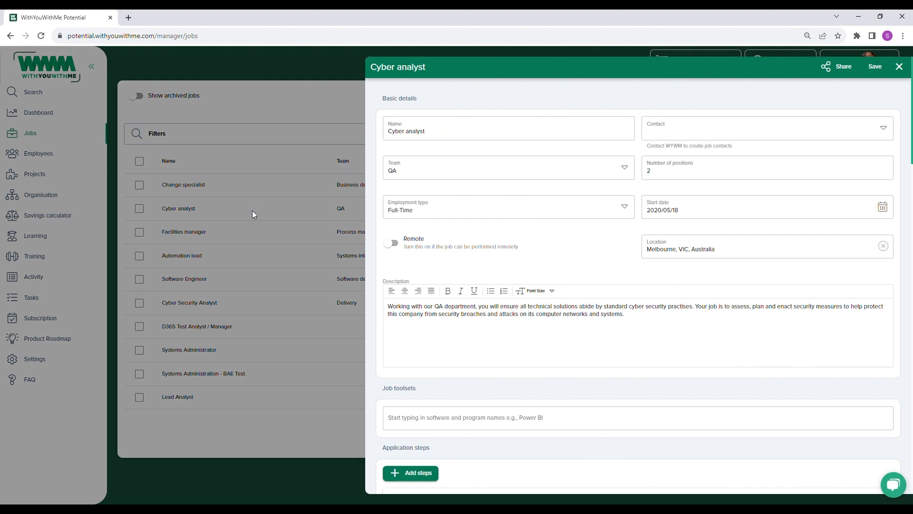
scroll("down", 3)
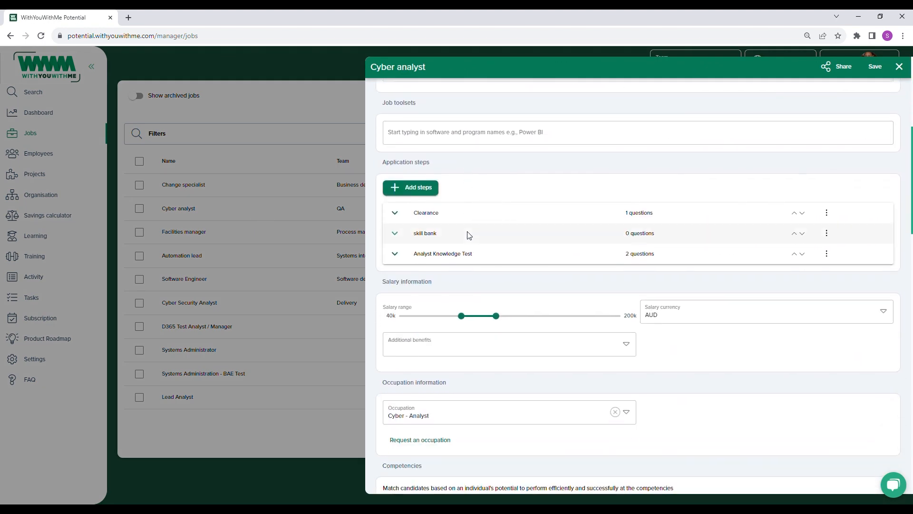
scroll("down", 3)
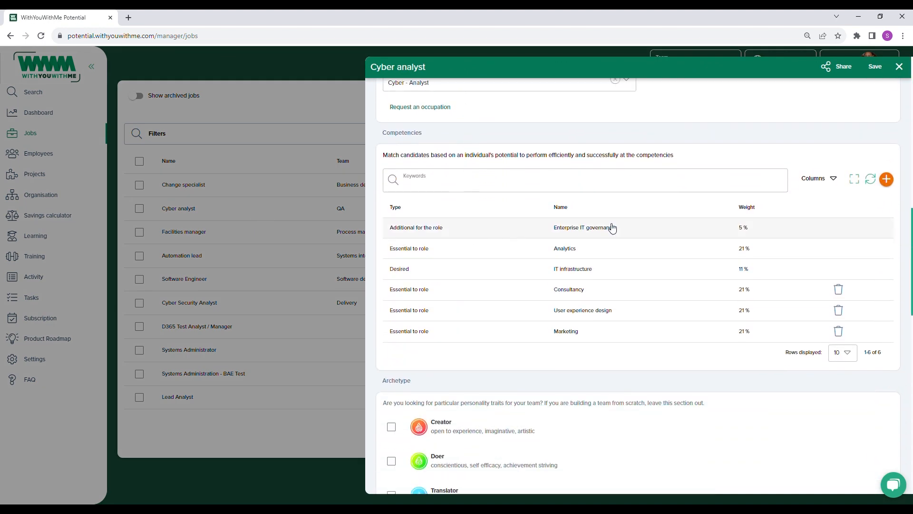
Open and cancel Add job competency, then close the job panel.
left_click(885, 179)
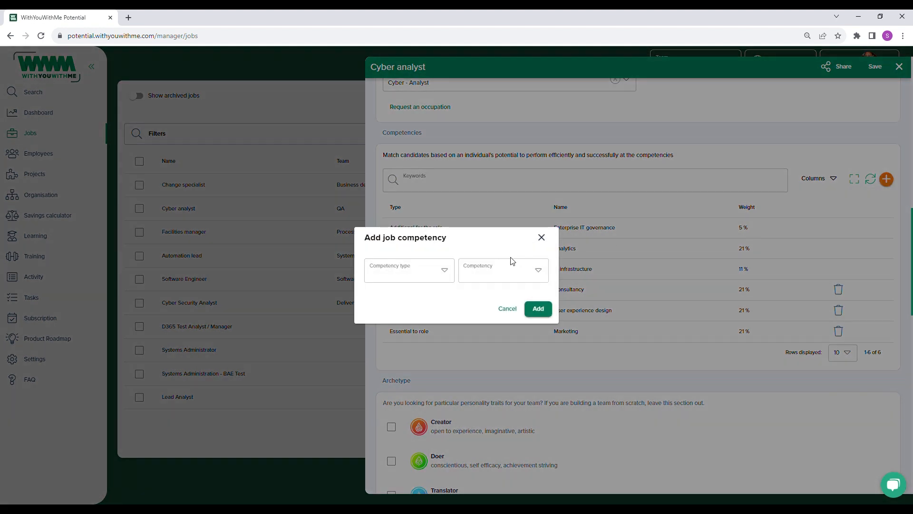
left_click(502, 270)
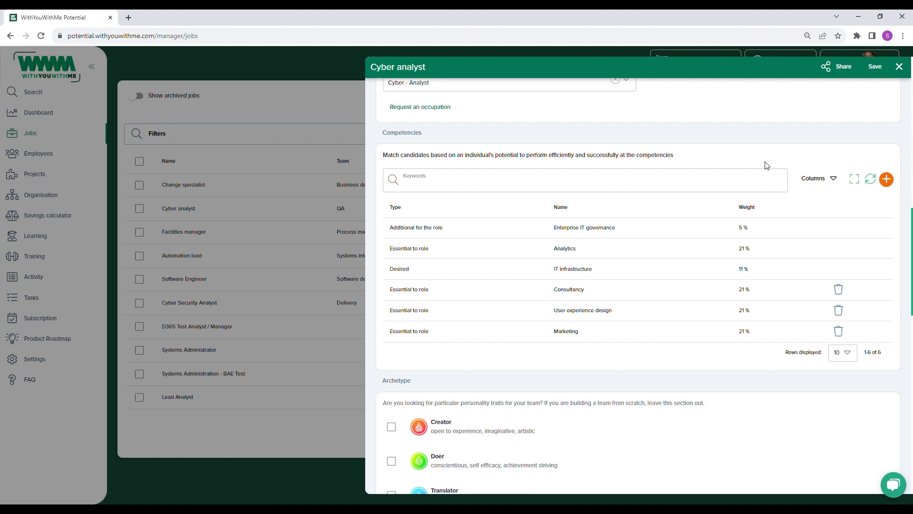
left_click(899, 67)
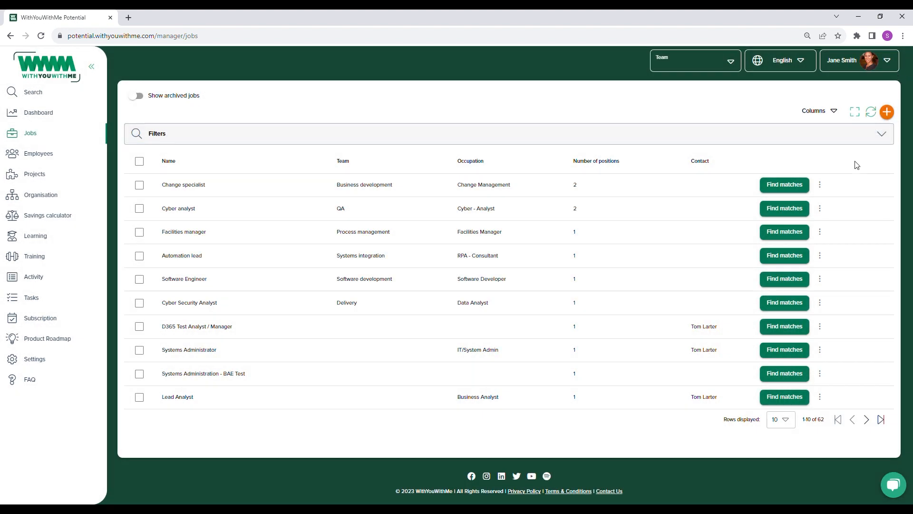
mouse_move(806, 216)
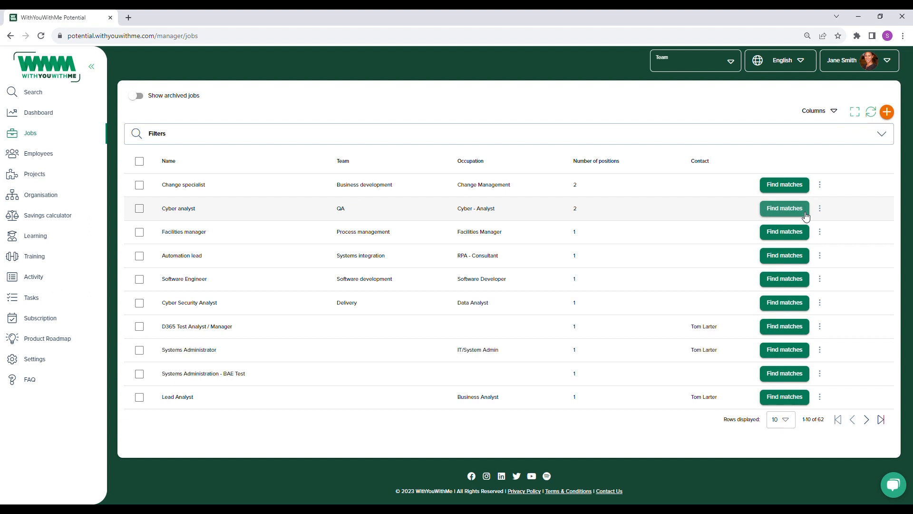
left_click(783, 208)
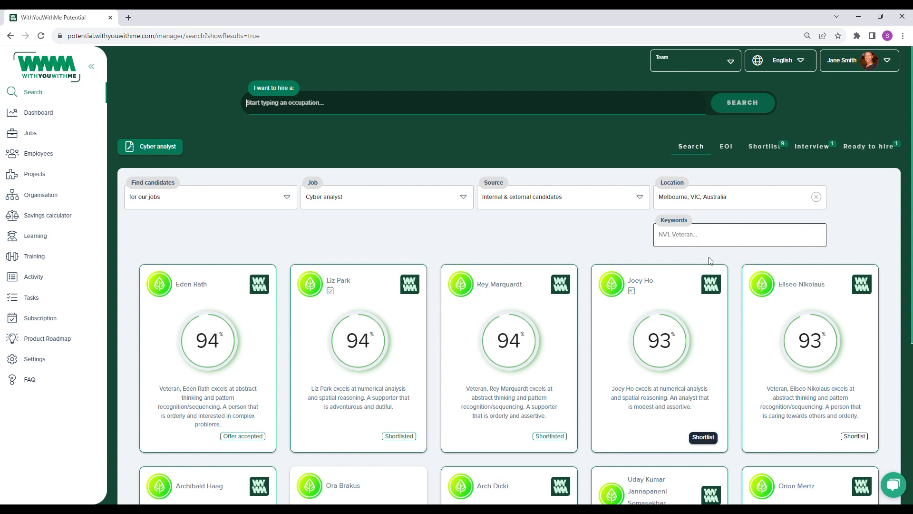
scroll("down", 3)
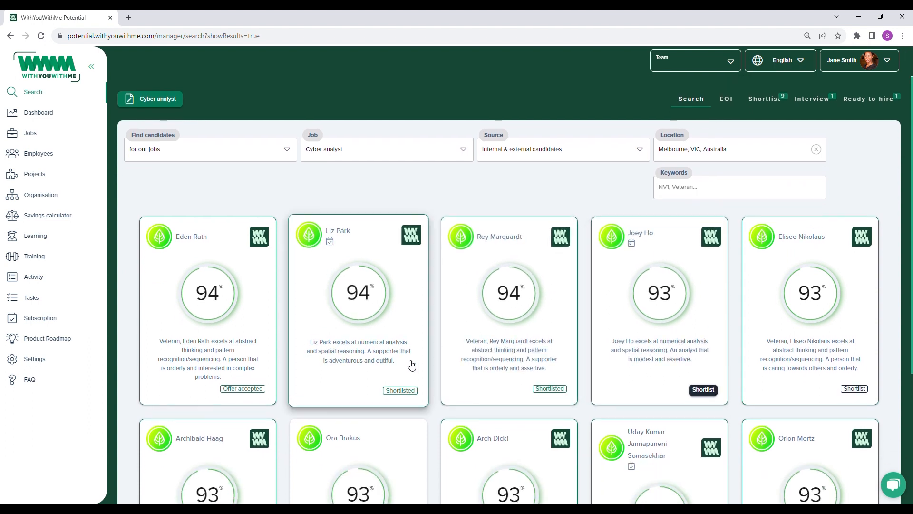
left_click(359, 291)
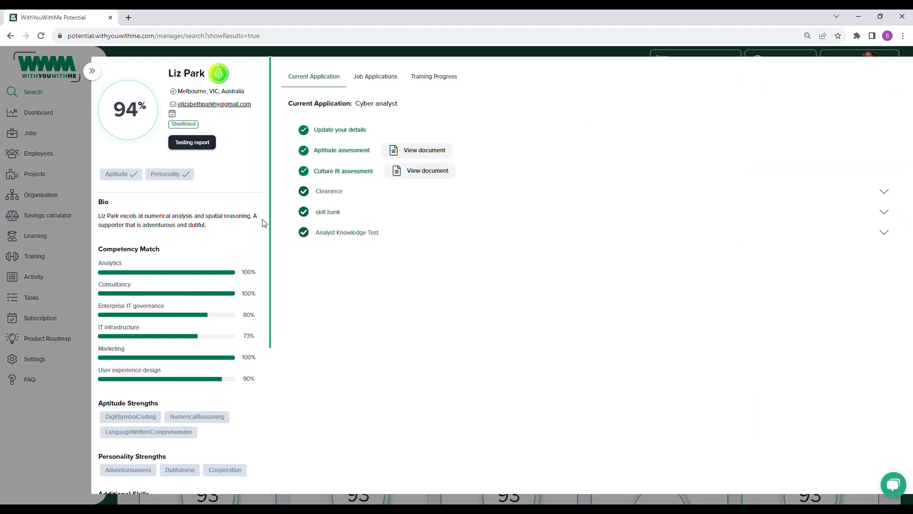
scroll("down", 3)
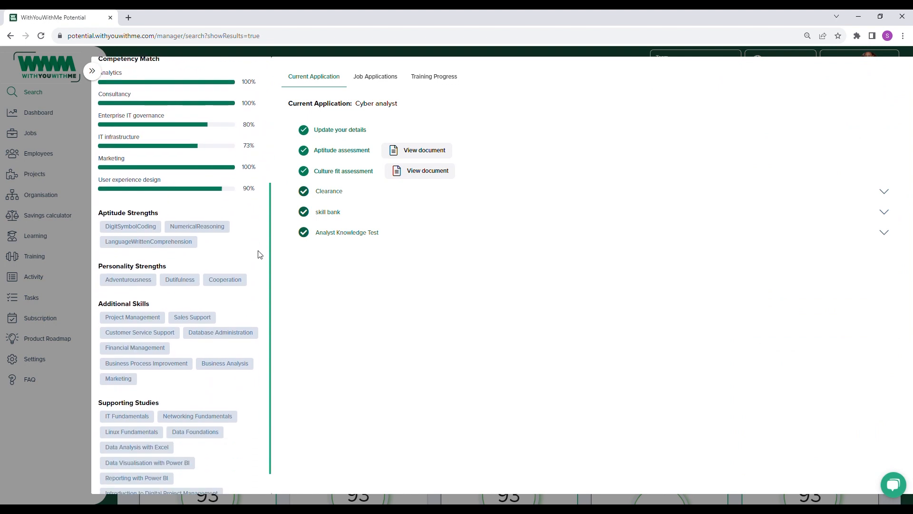
left_click(376, 76)
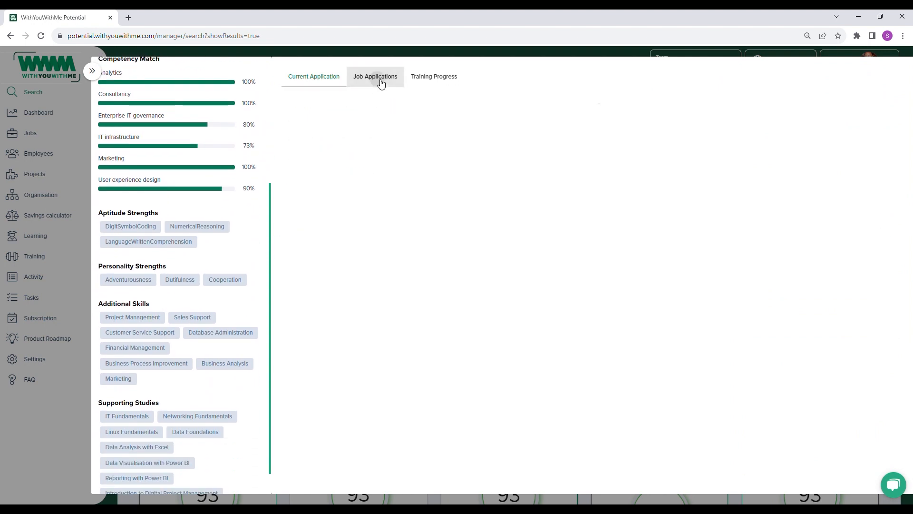
left_click(376, 76)
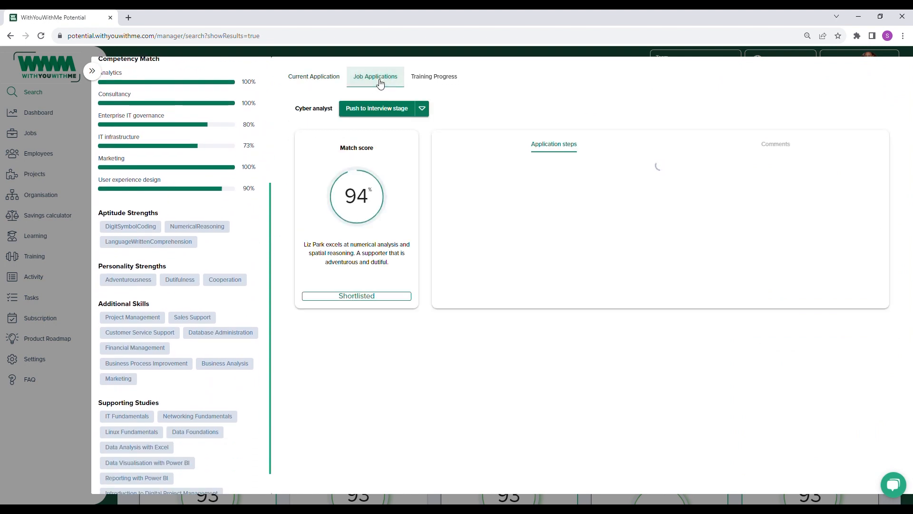
left_click(376, 76)
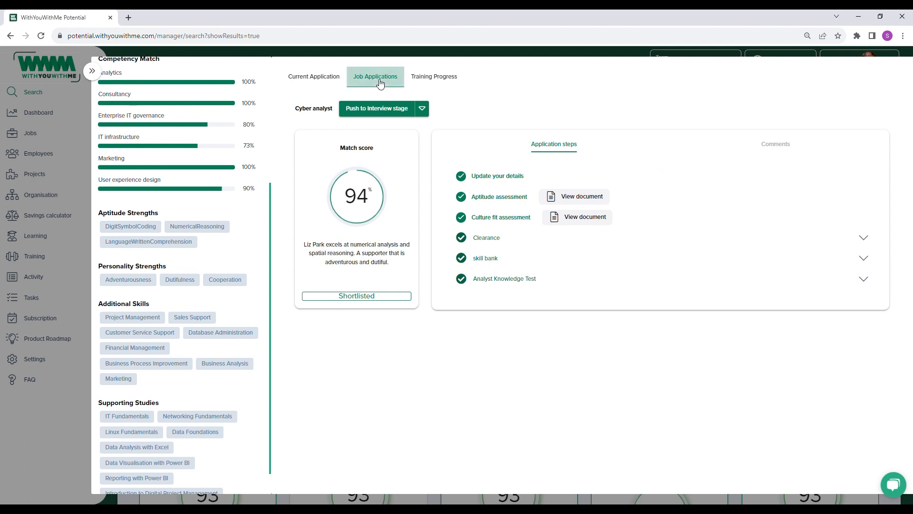
left_click(376, 109)
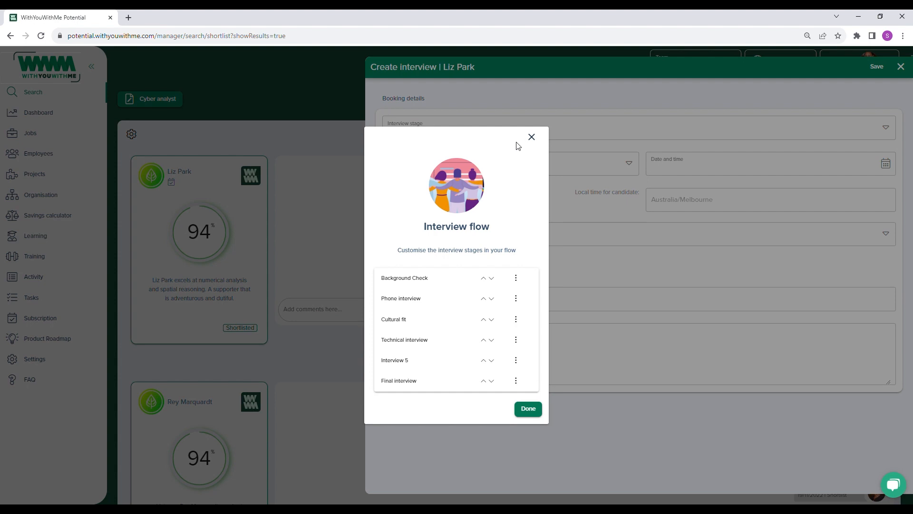
mouse_move(532, 137)
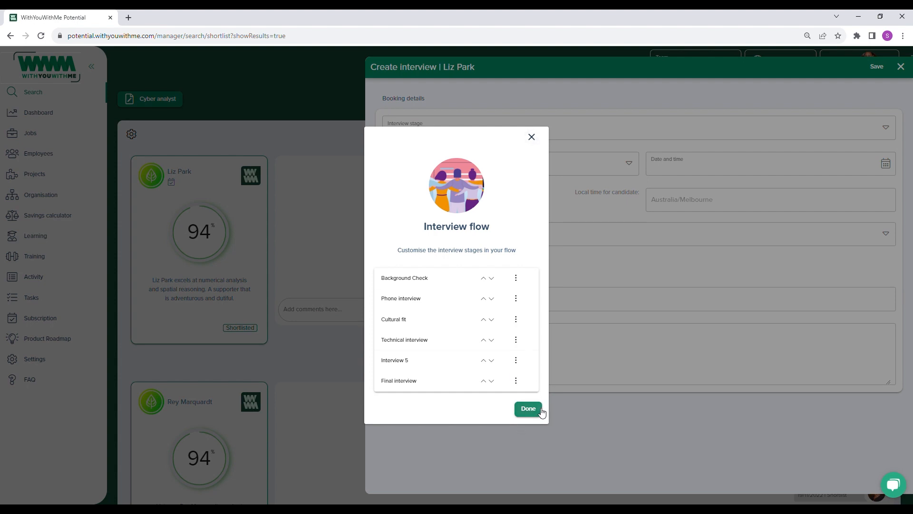
left_click(527, 408)
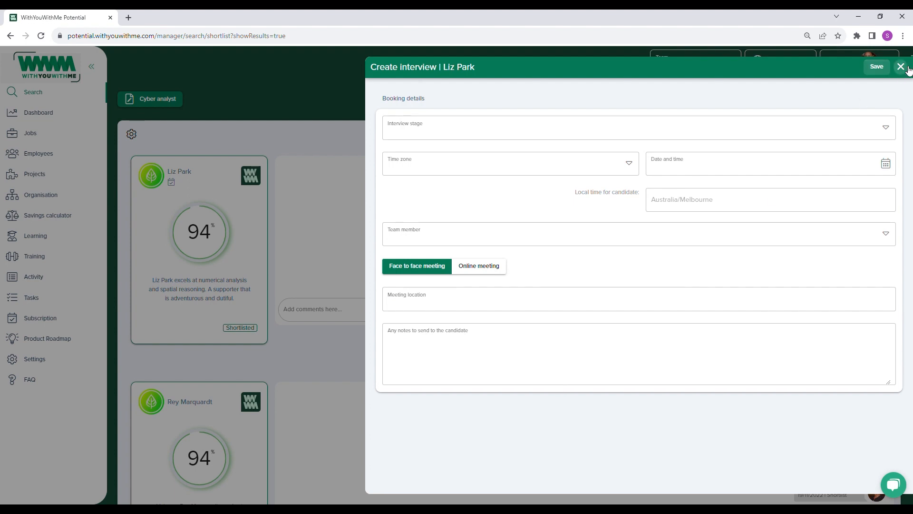
left_click(902, 67)
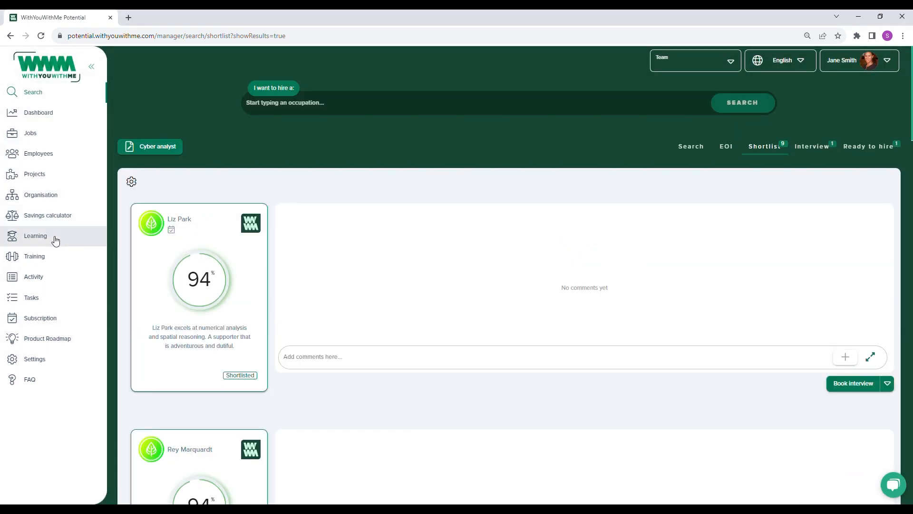
Go to the Learning training pipelines and select all ten employee rows on page one.
left_click(34, 236)
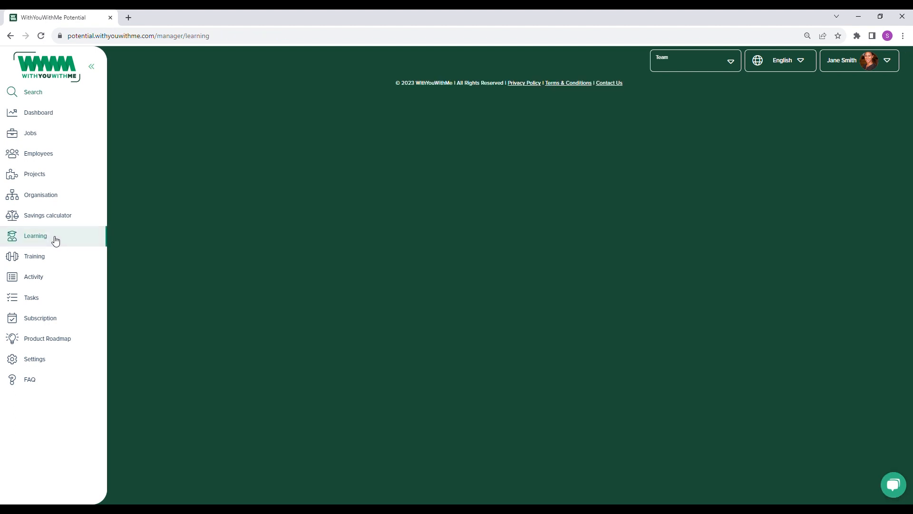
left_click(35, 238)
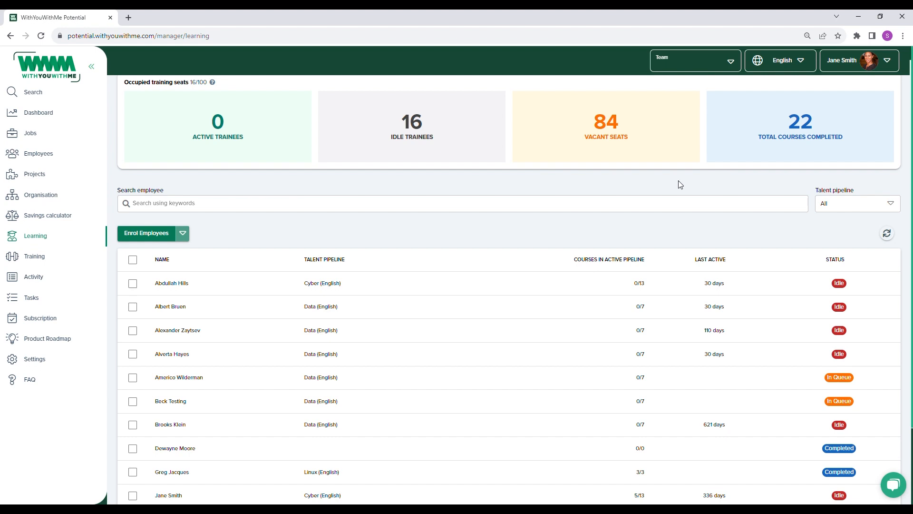
mouse_move(895, 185)
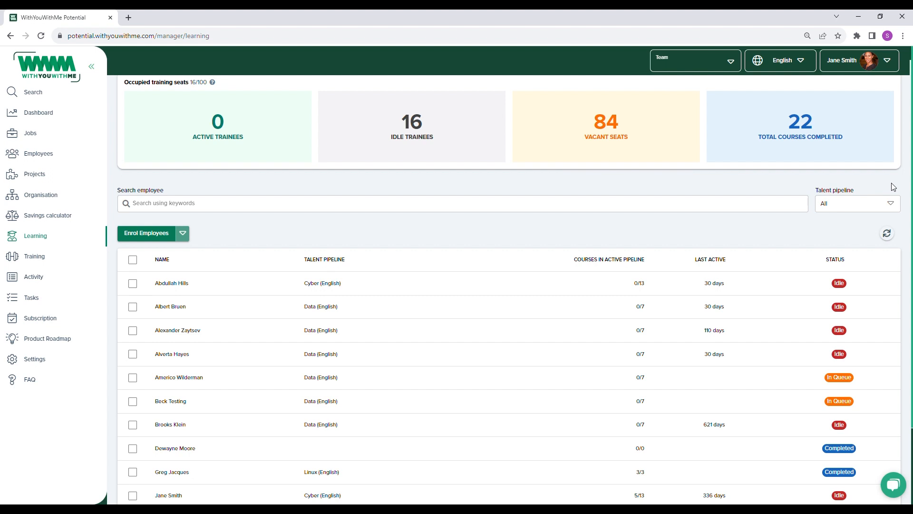
scroll("down", 3)
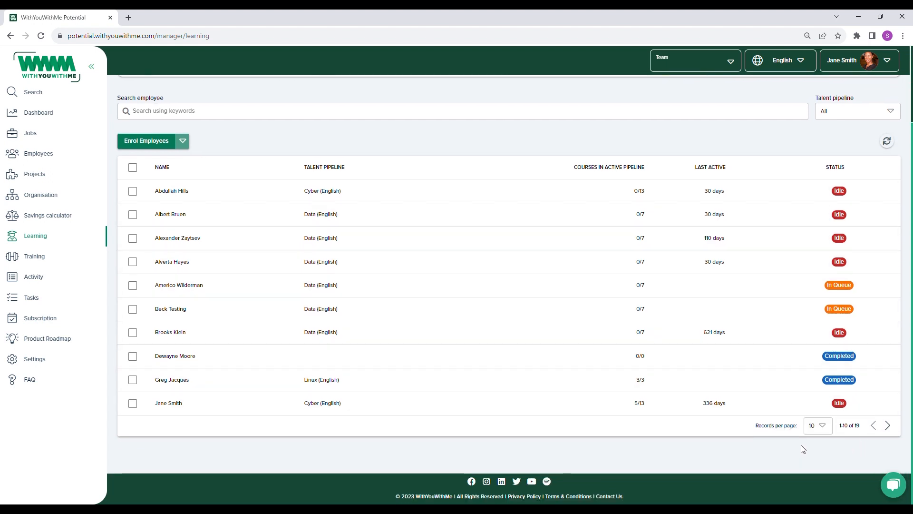
left_click(132, 167)
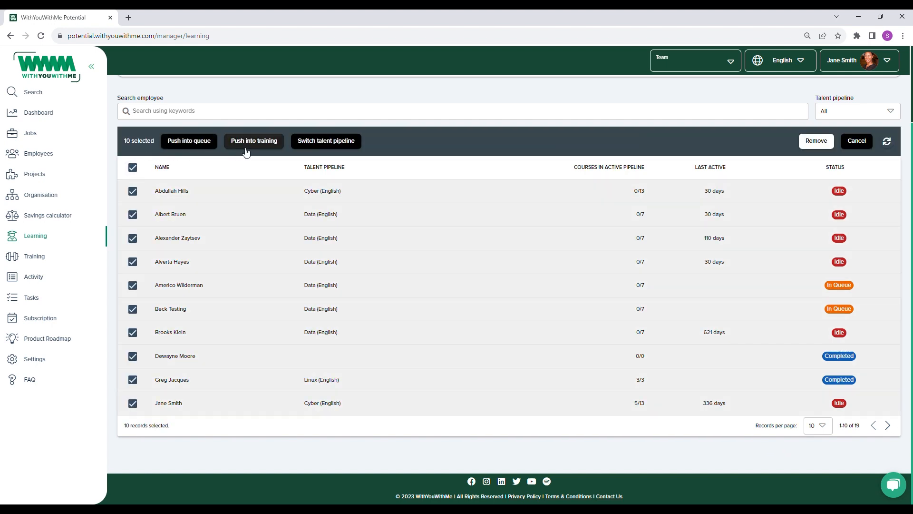
mouse_move(414, 151)
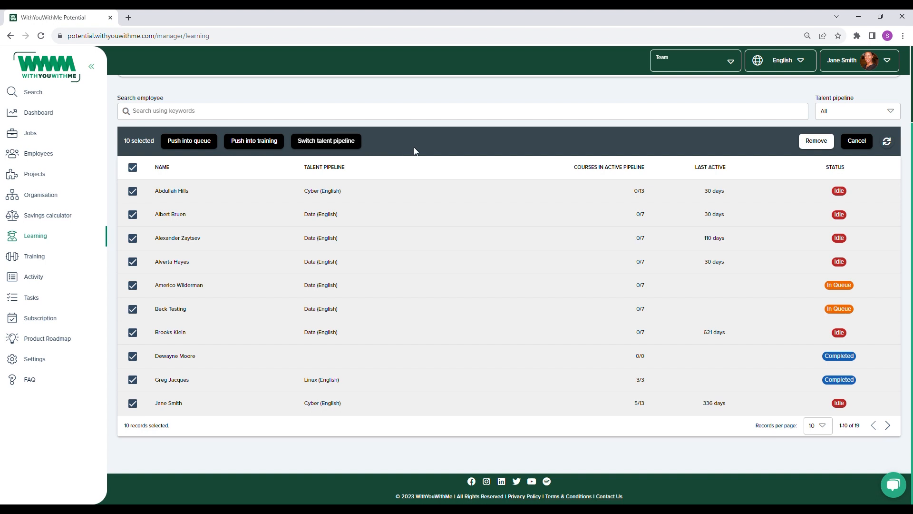